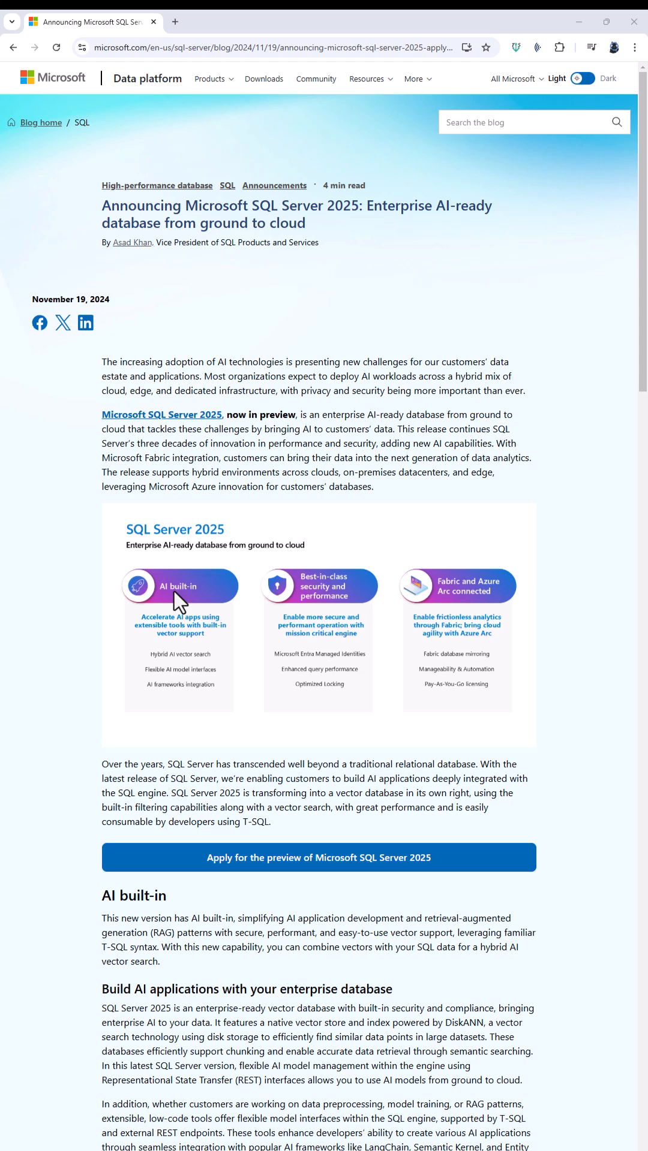
mouse_move(207, 666)
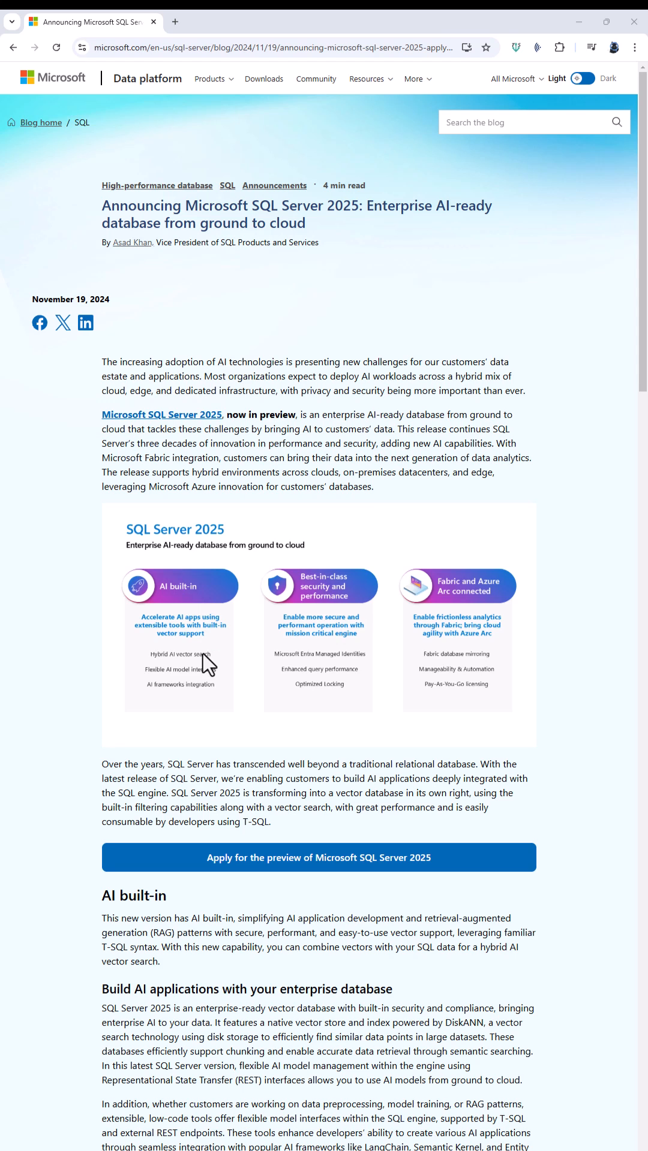
mouse_move(179, 700)
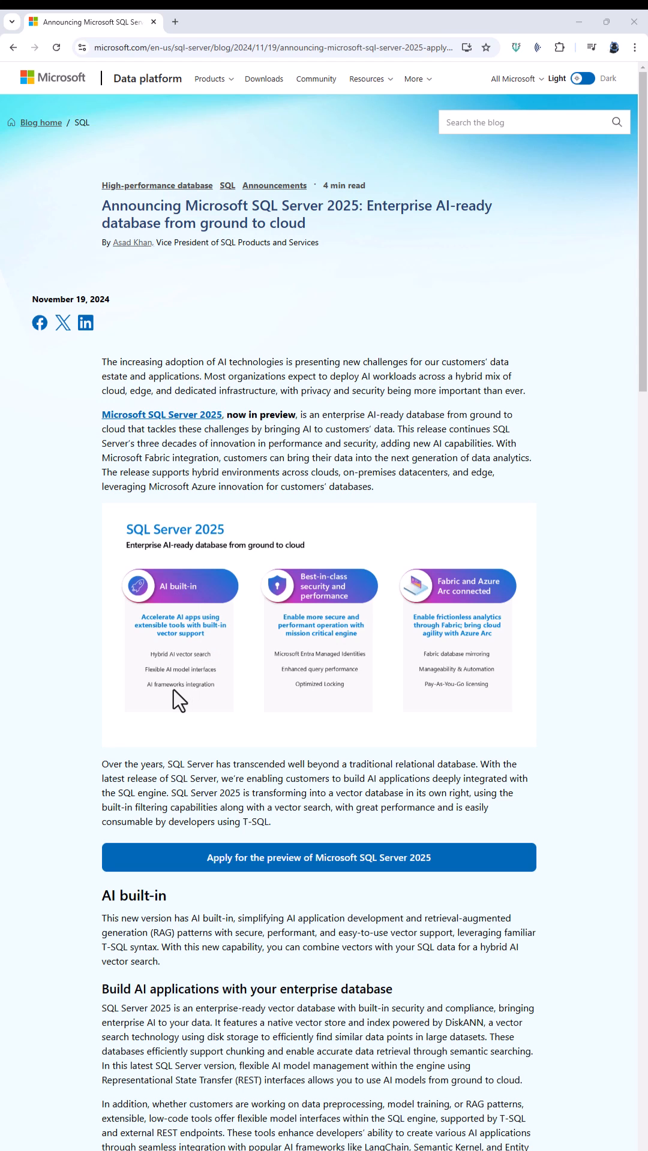
mouse_move(184, 705)
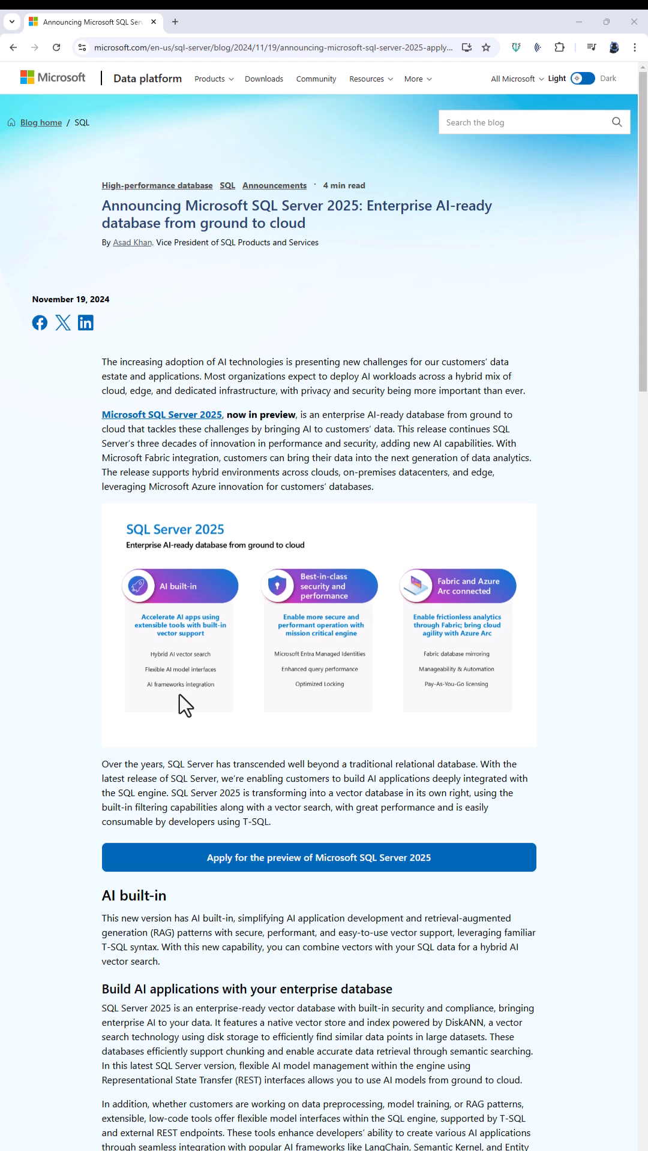
mouse_move(257, 660)
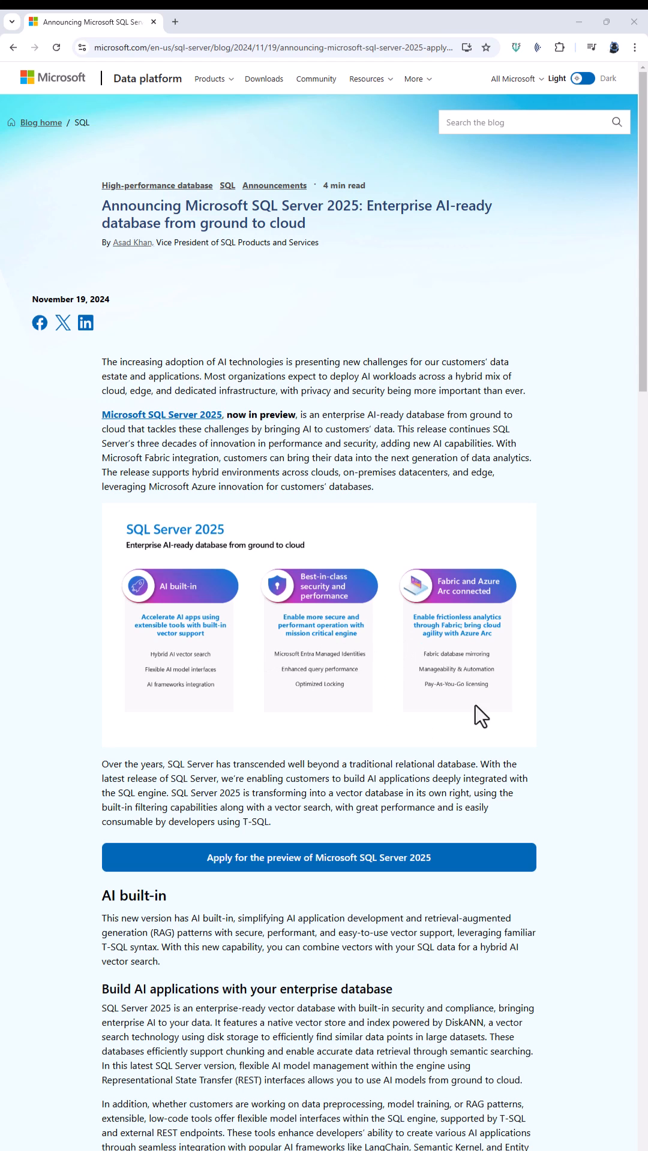
mouse_move(528, 663)
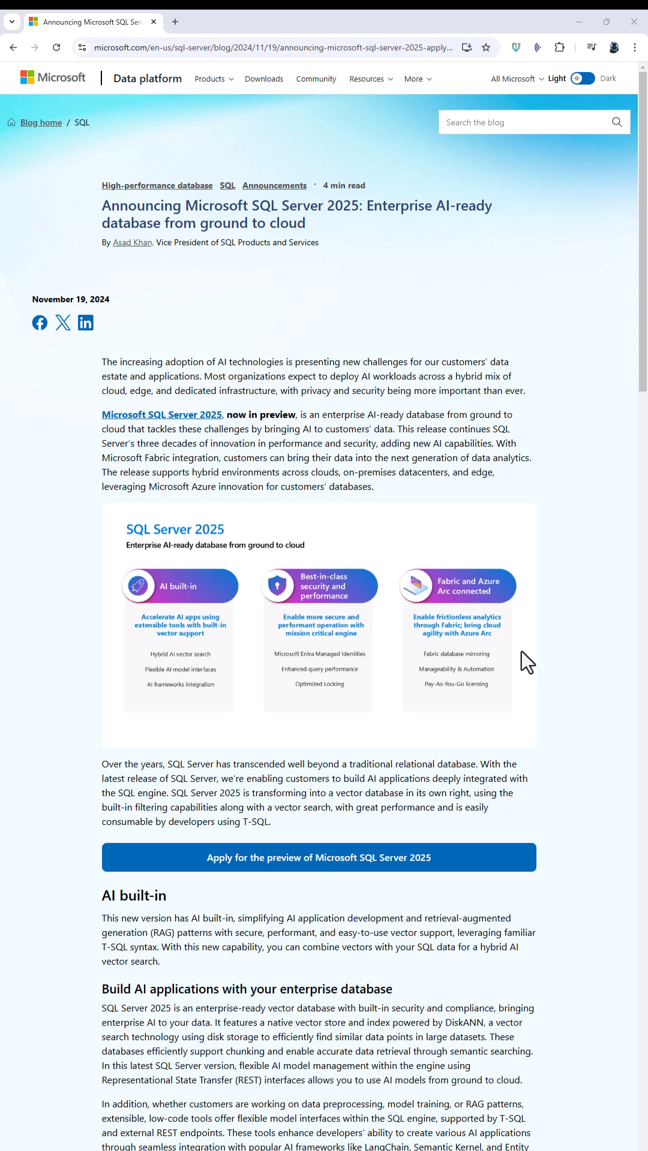
mouse_move(369, 906)
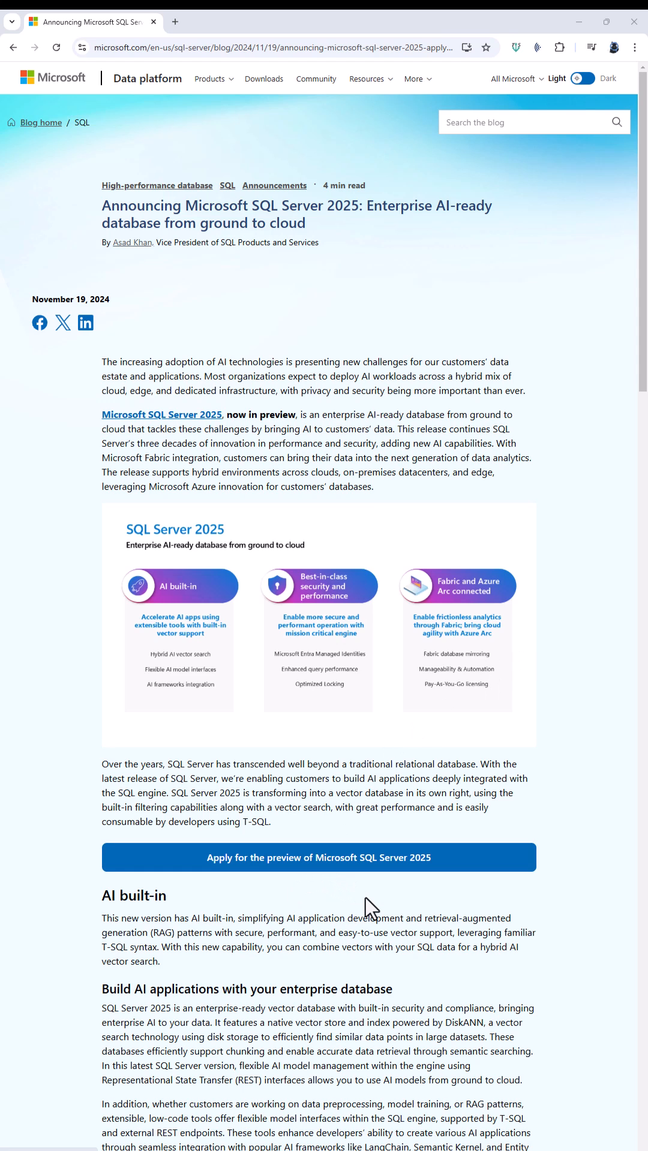